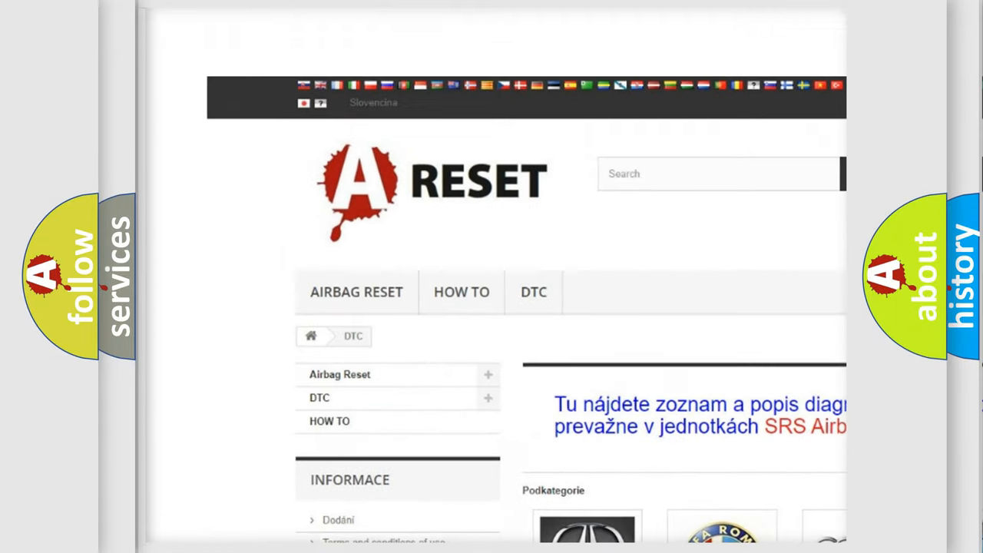
Scroll the DTC page to the manufacturer category tiles including Alfa Romeo
scroll("down", 3)
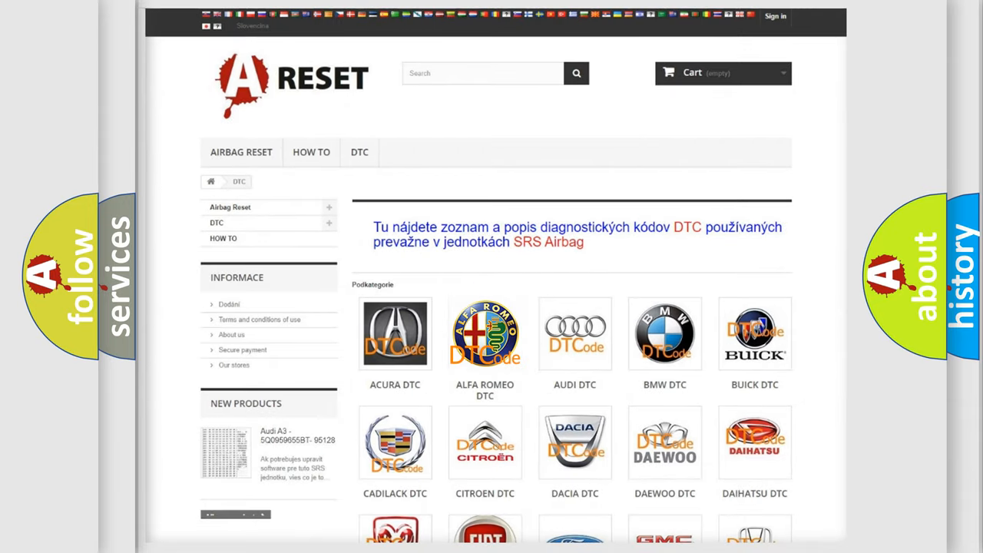
Open the Alfa Romeo DTC list and browse its codes down to the B10 codes
left_click(486, 333)
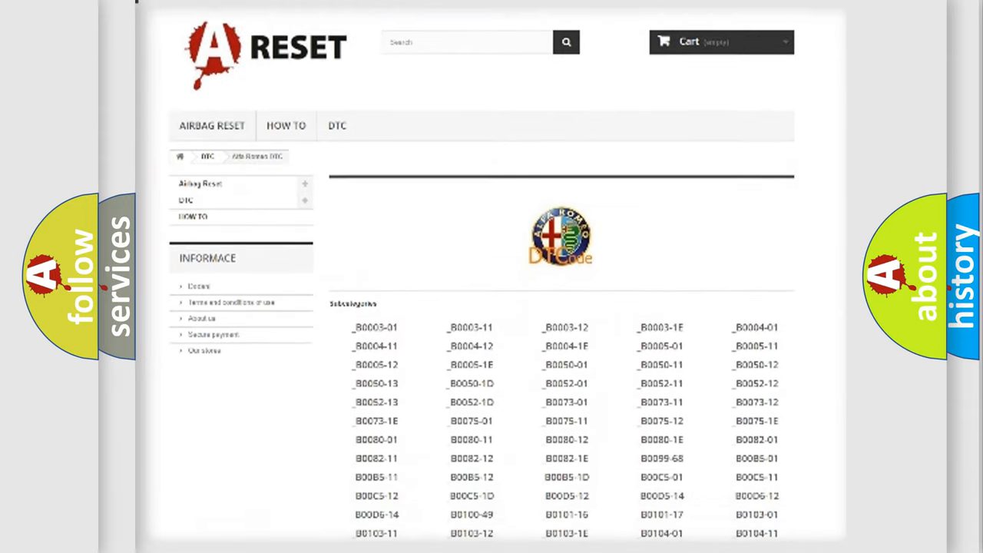
scroll("down", 3)
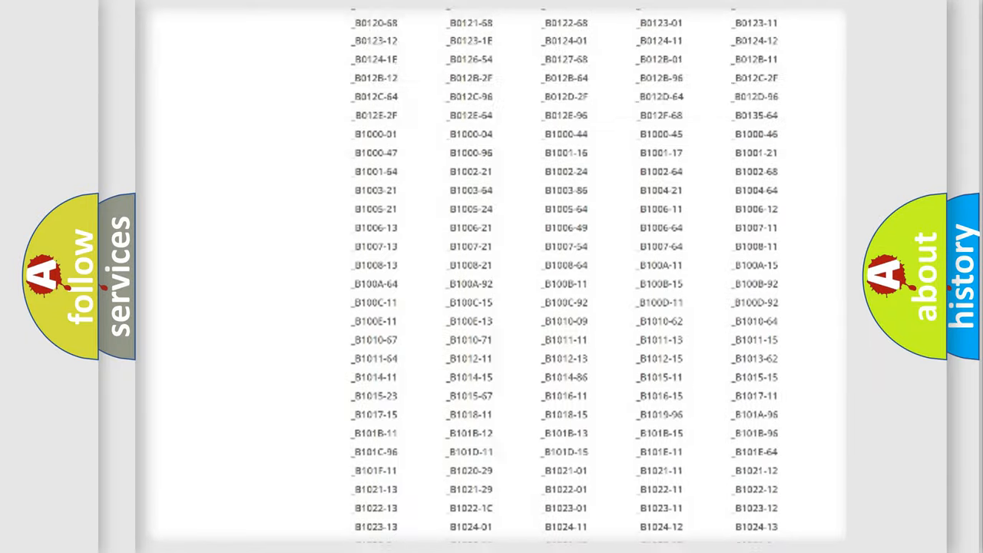
scroll("up", 3)
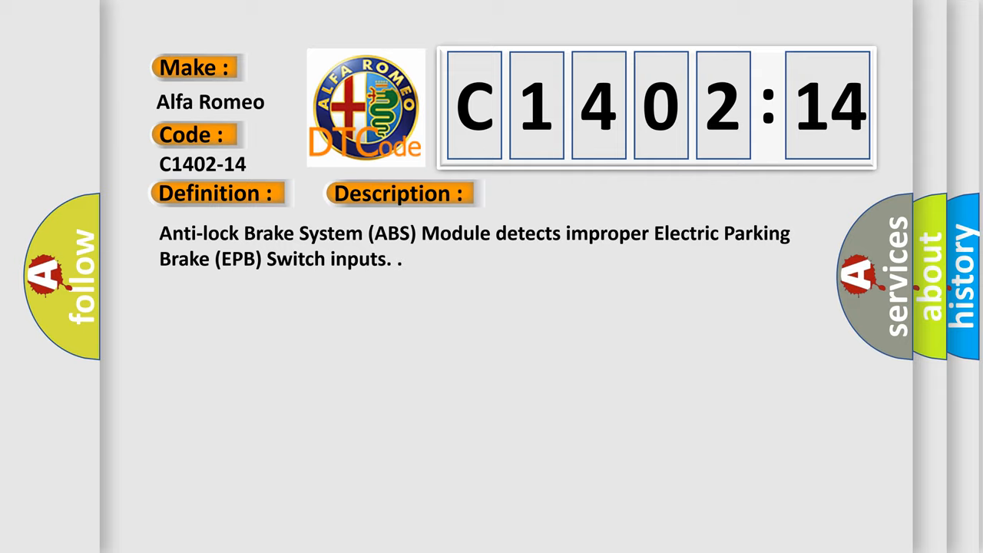
Advance the C1402-14 slide to its cause, Circuit Short To Ground or Open
left_click(565, 194)
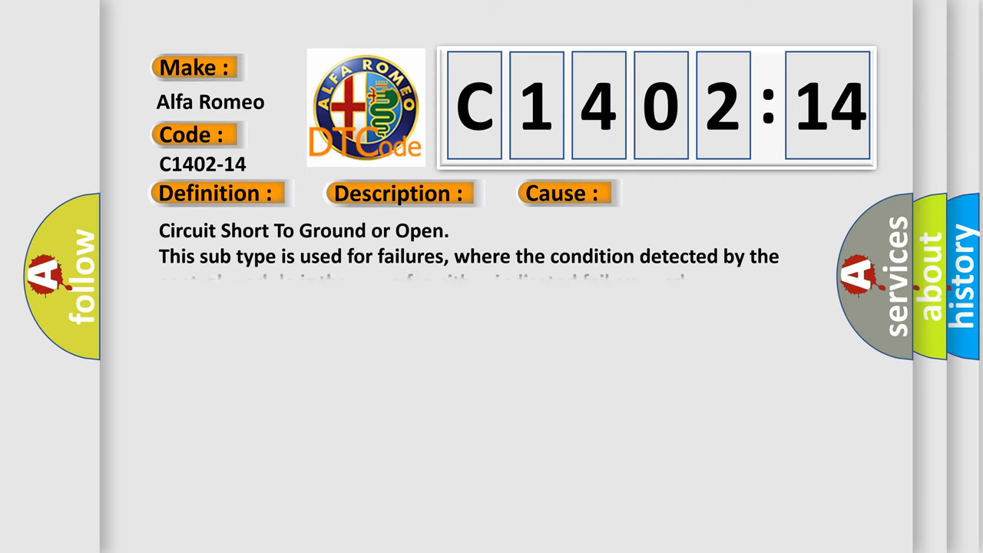